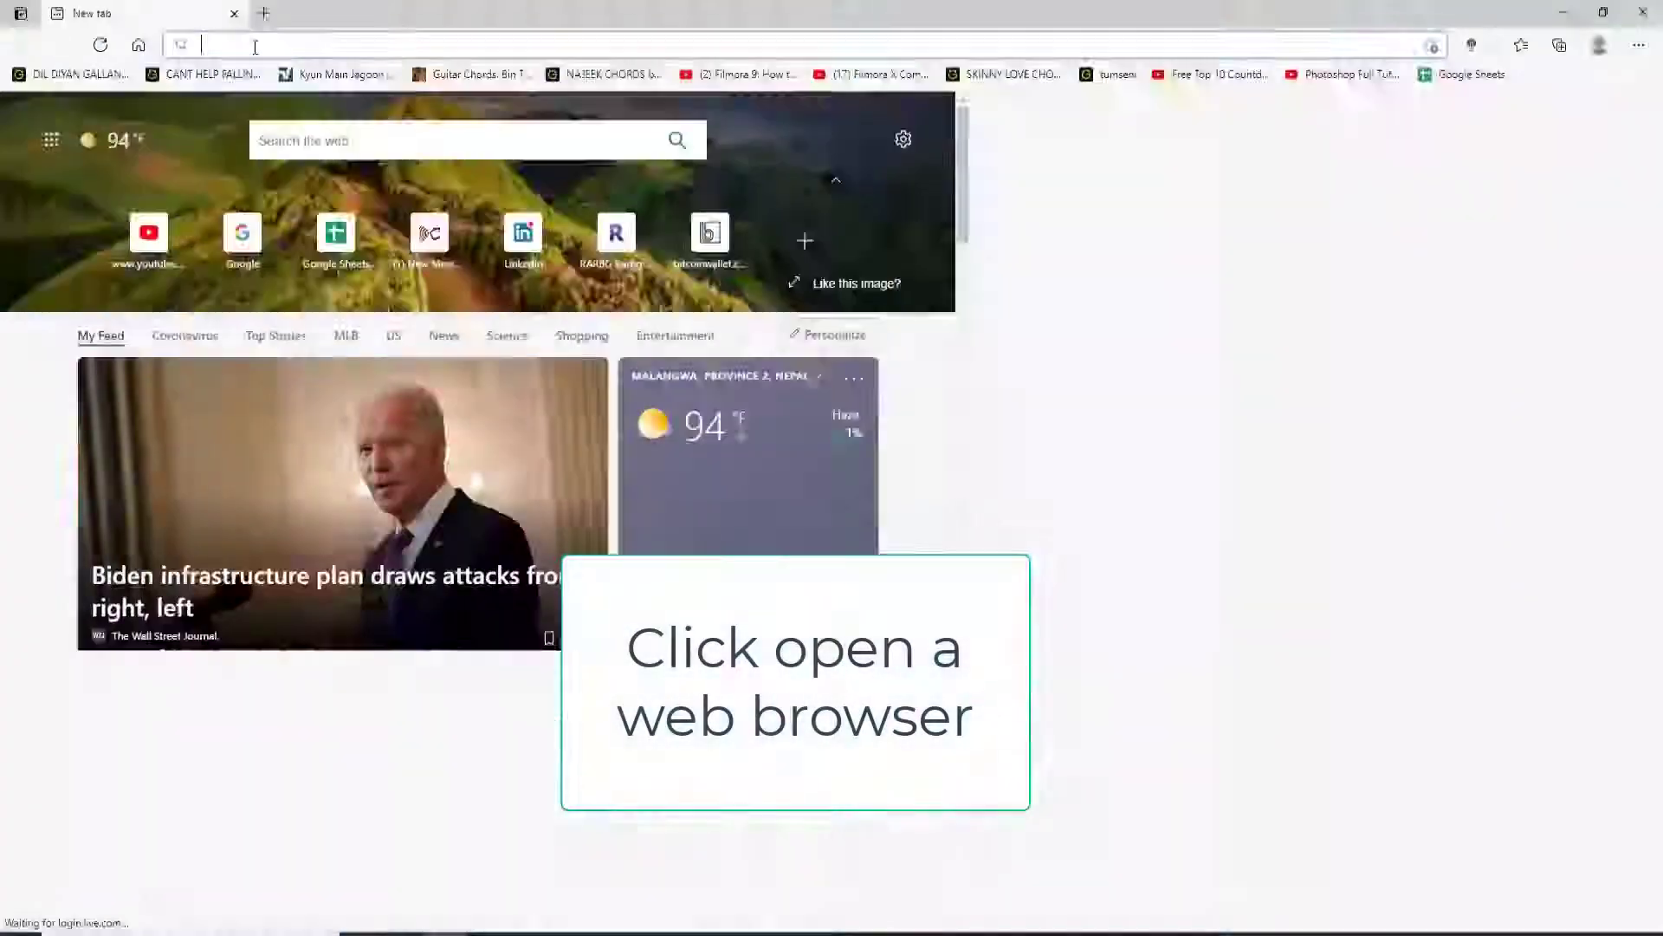
# Step: Search Bing for "nox player" from the Edge address bar
pyautogui.click(255, 45)
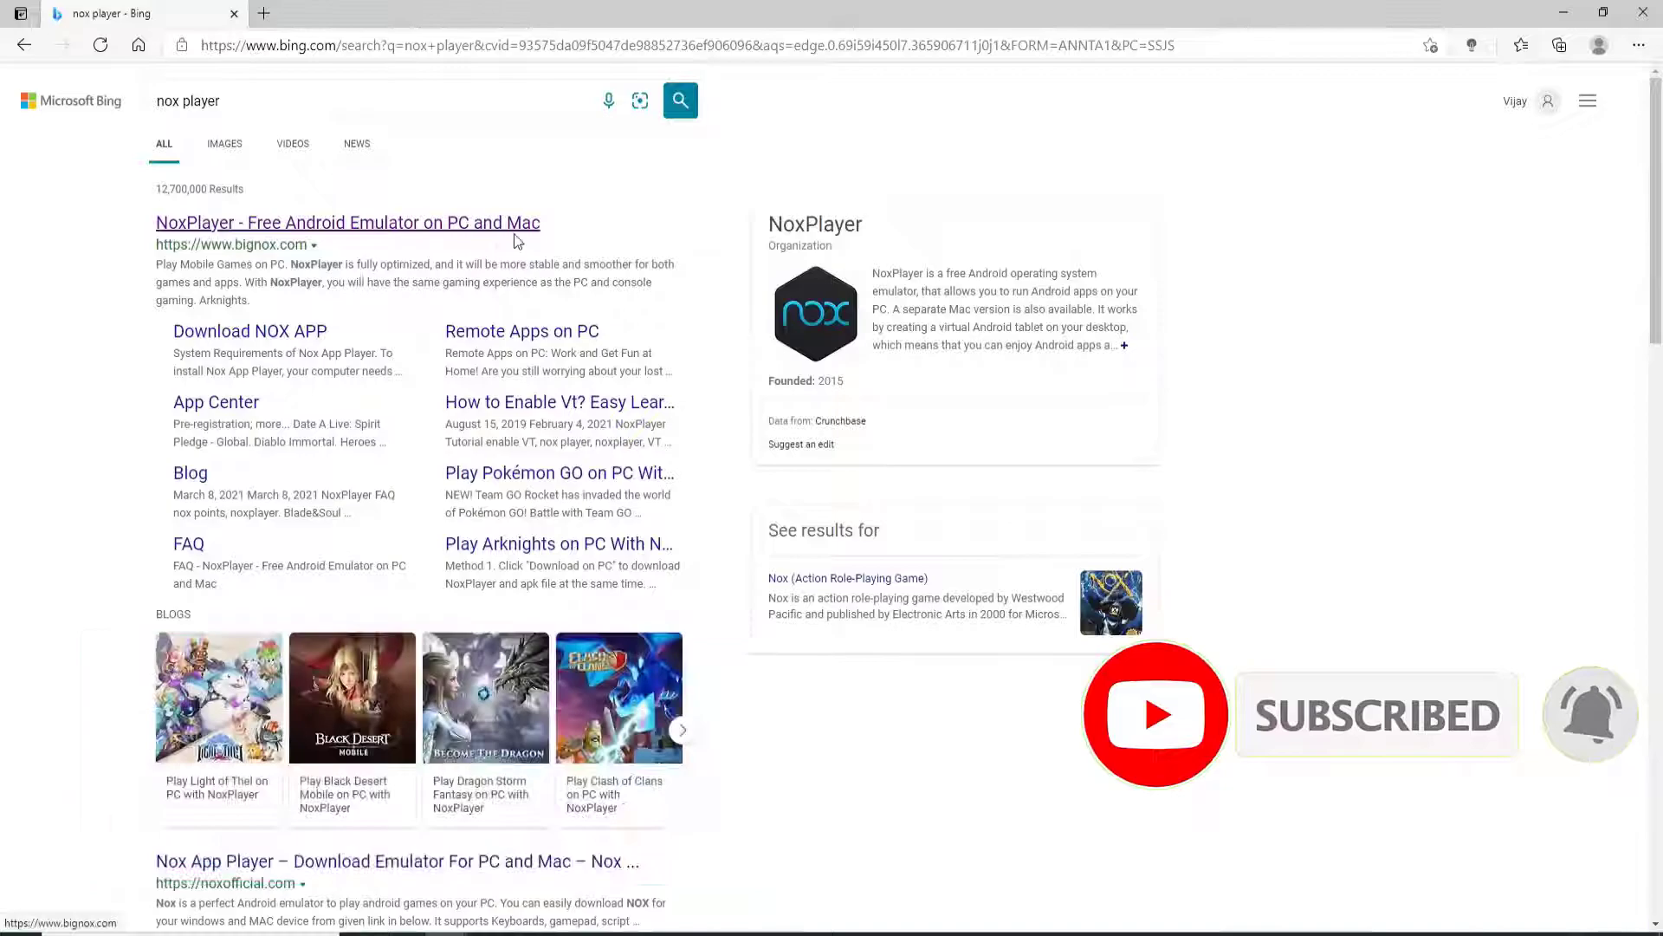
# Step: Download the NoxPlayer installer from bignox.com and launch the setup file
pyautogui.click(347, 222)
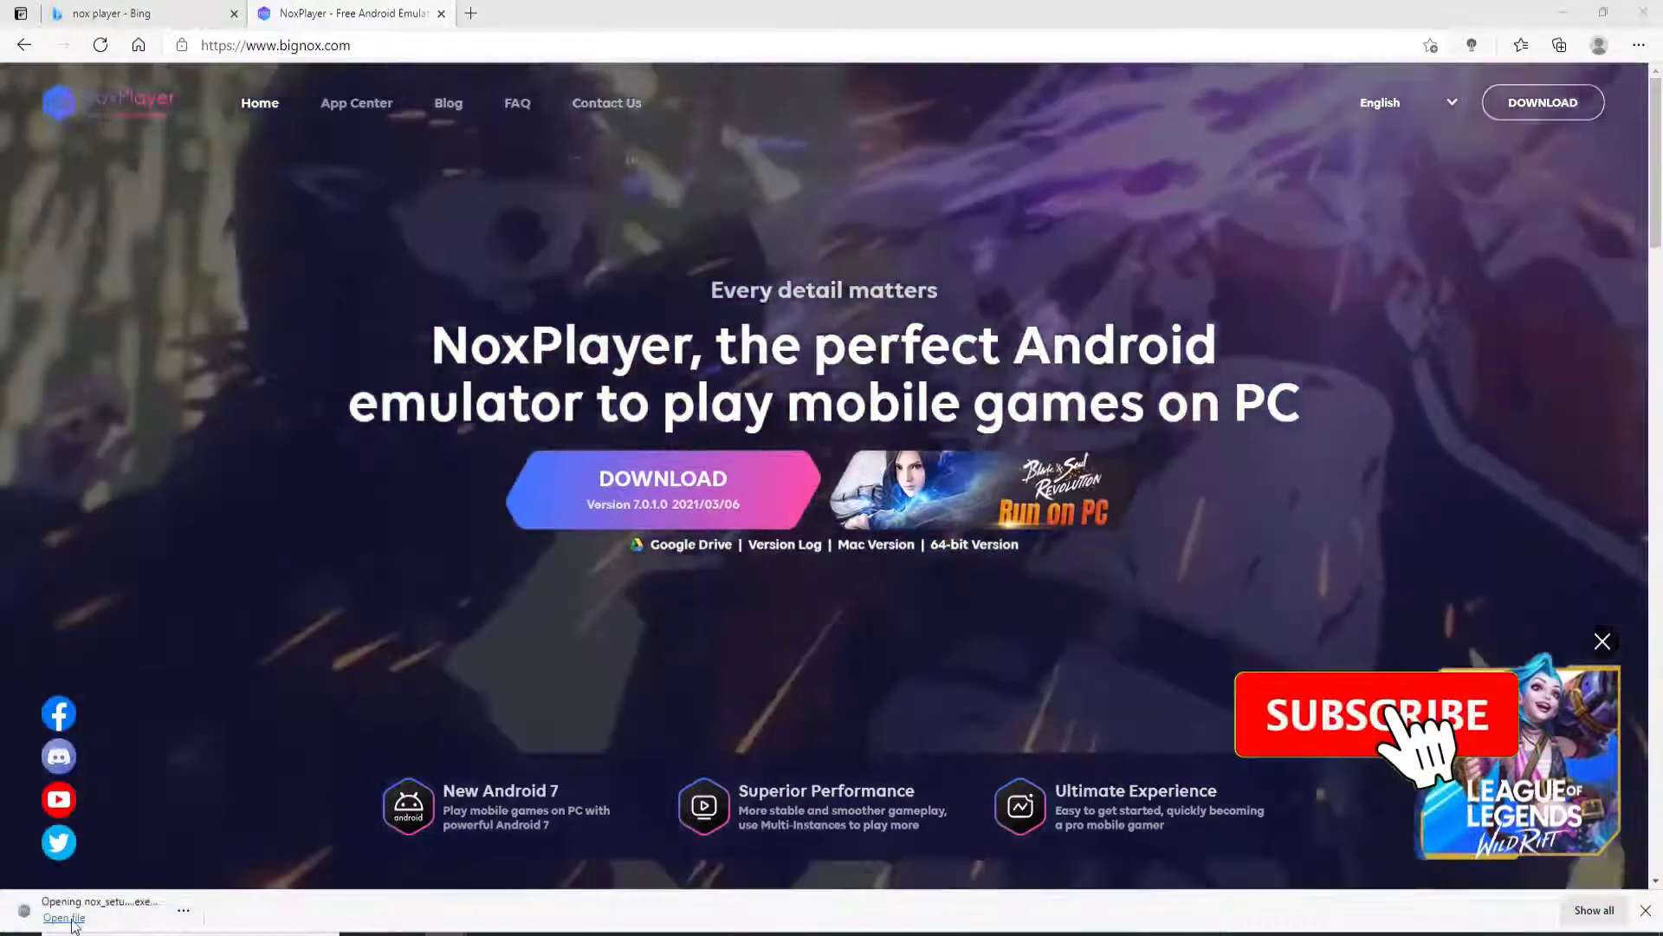
pyautogui.click(66, 917)
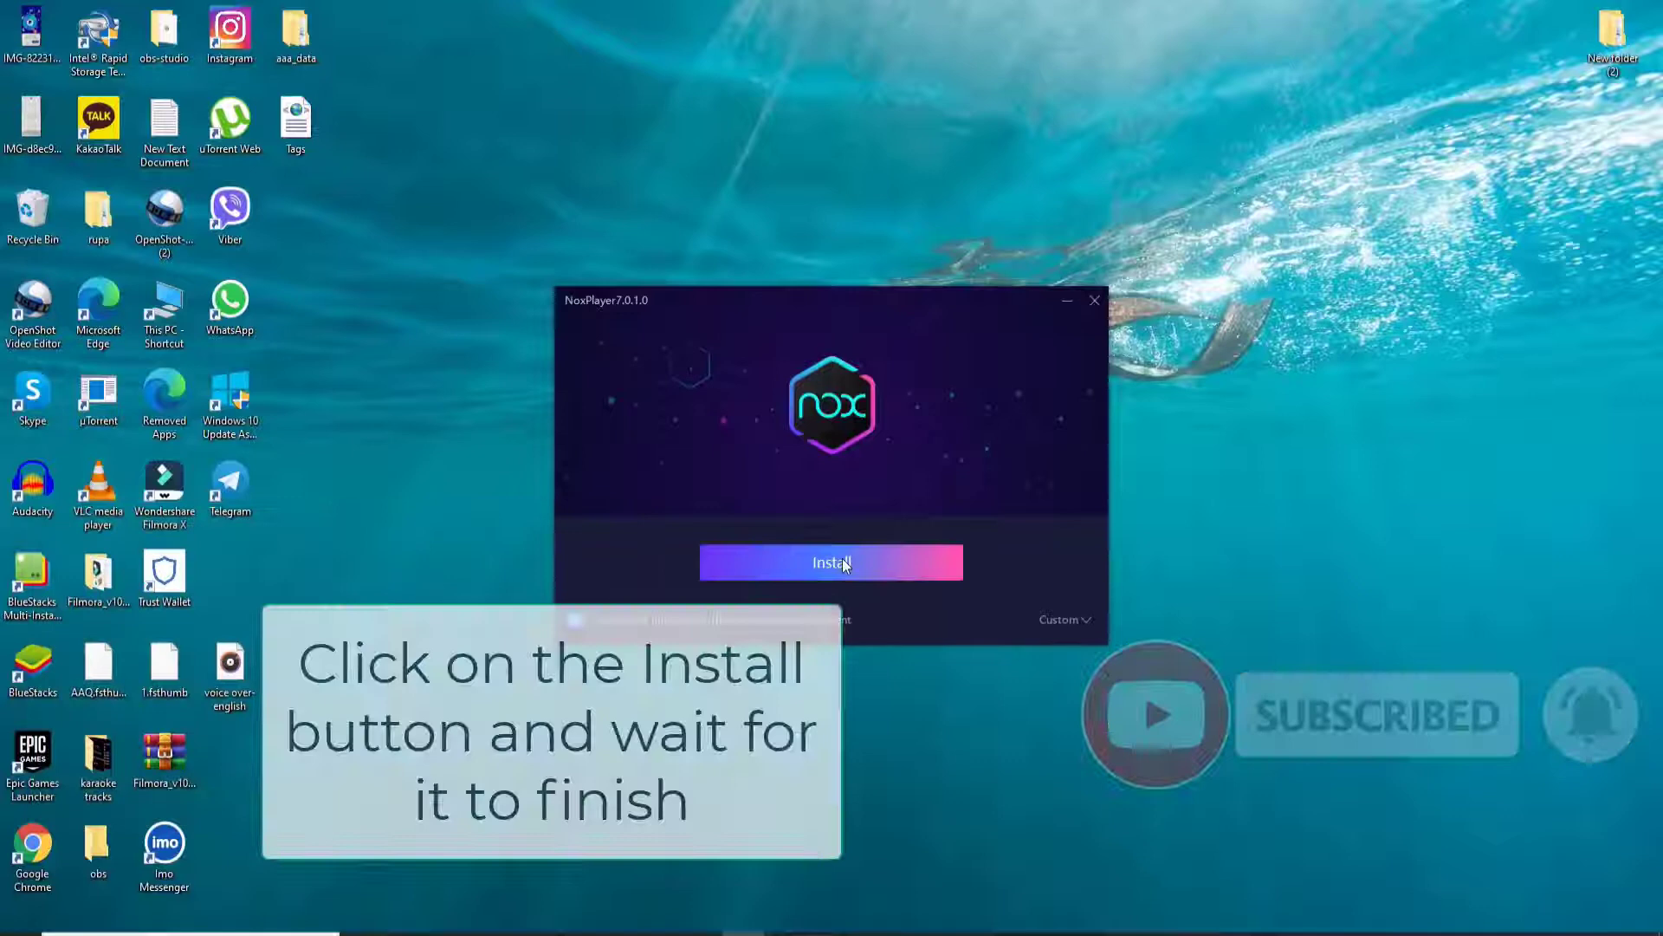
# Step: Install NoxPlayer 7.0.1.0 and start the emulator
pyautogui.click(832, 562)
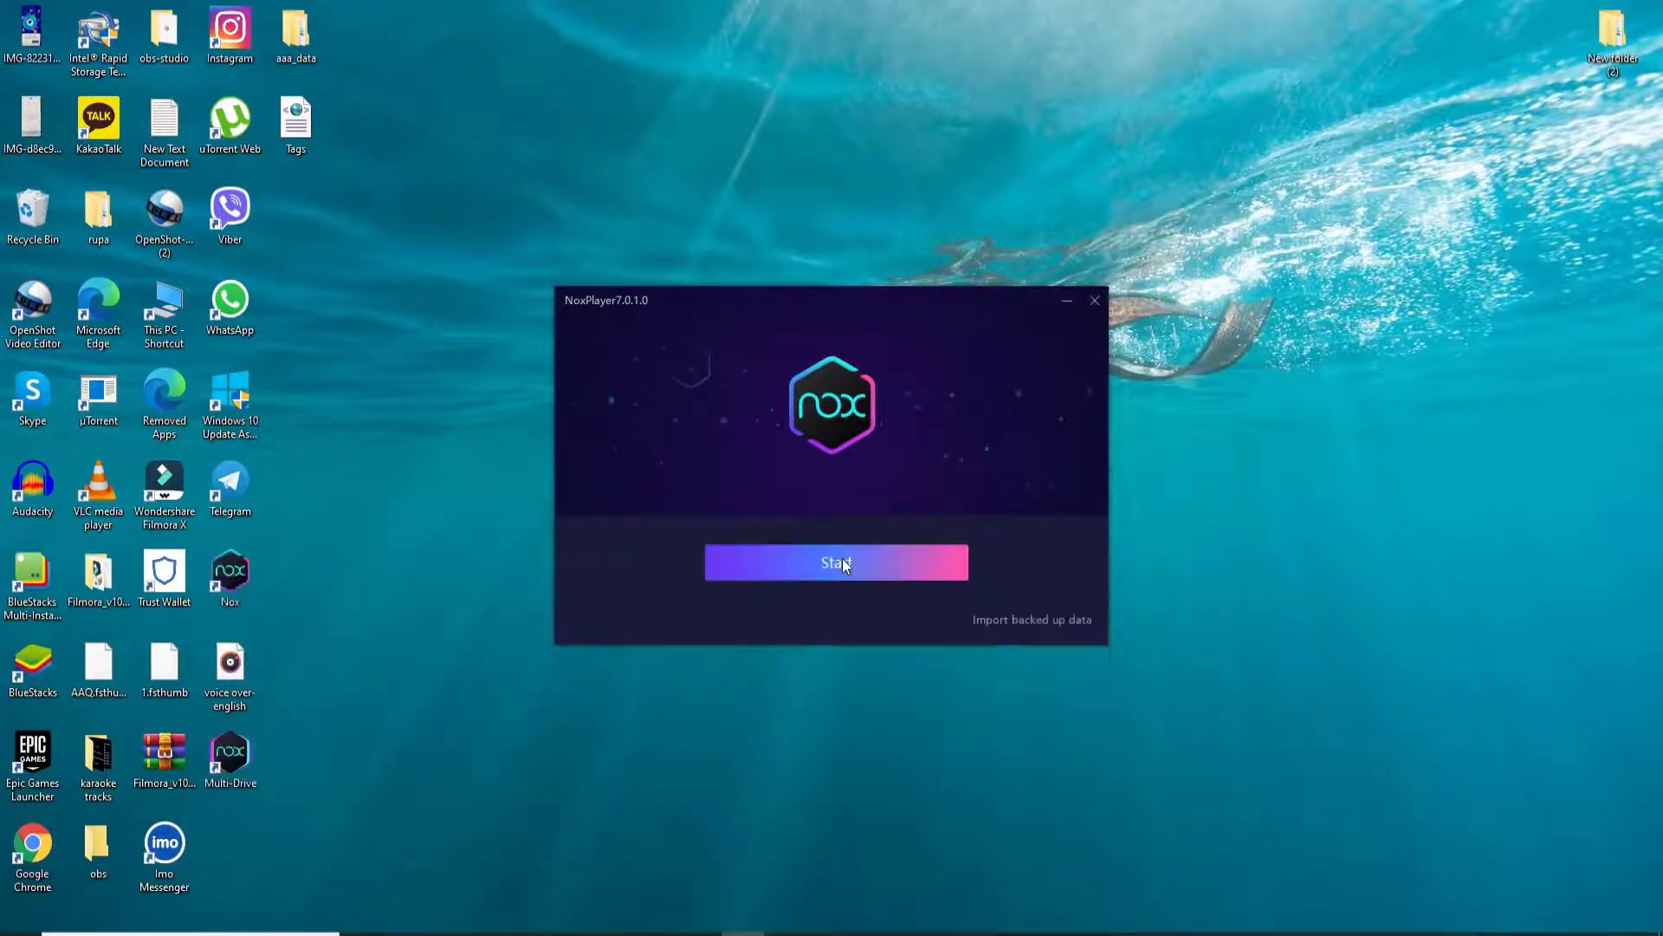
pyautogui.click(837, 561)
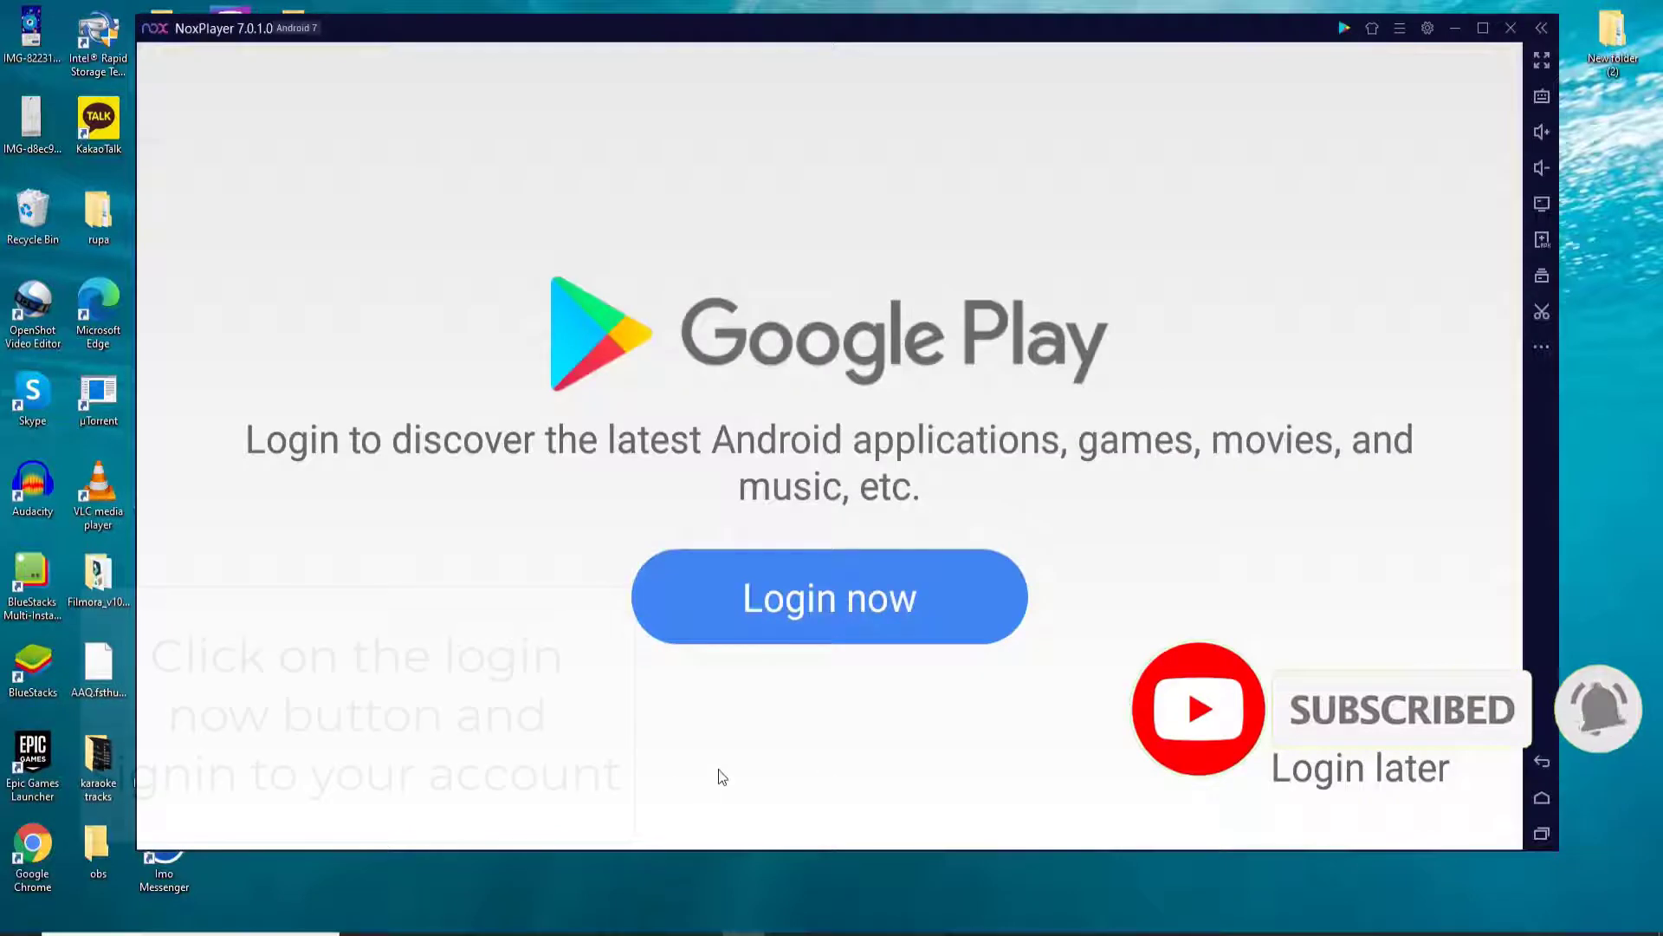
pyautogui.click(829, 596)
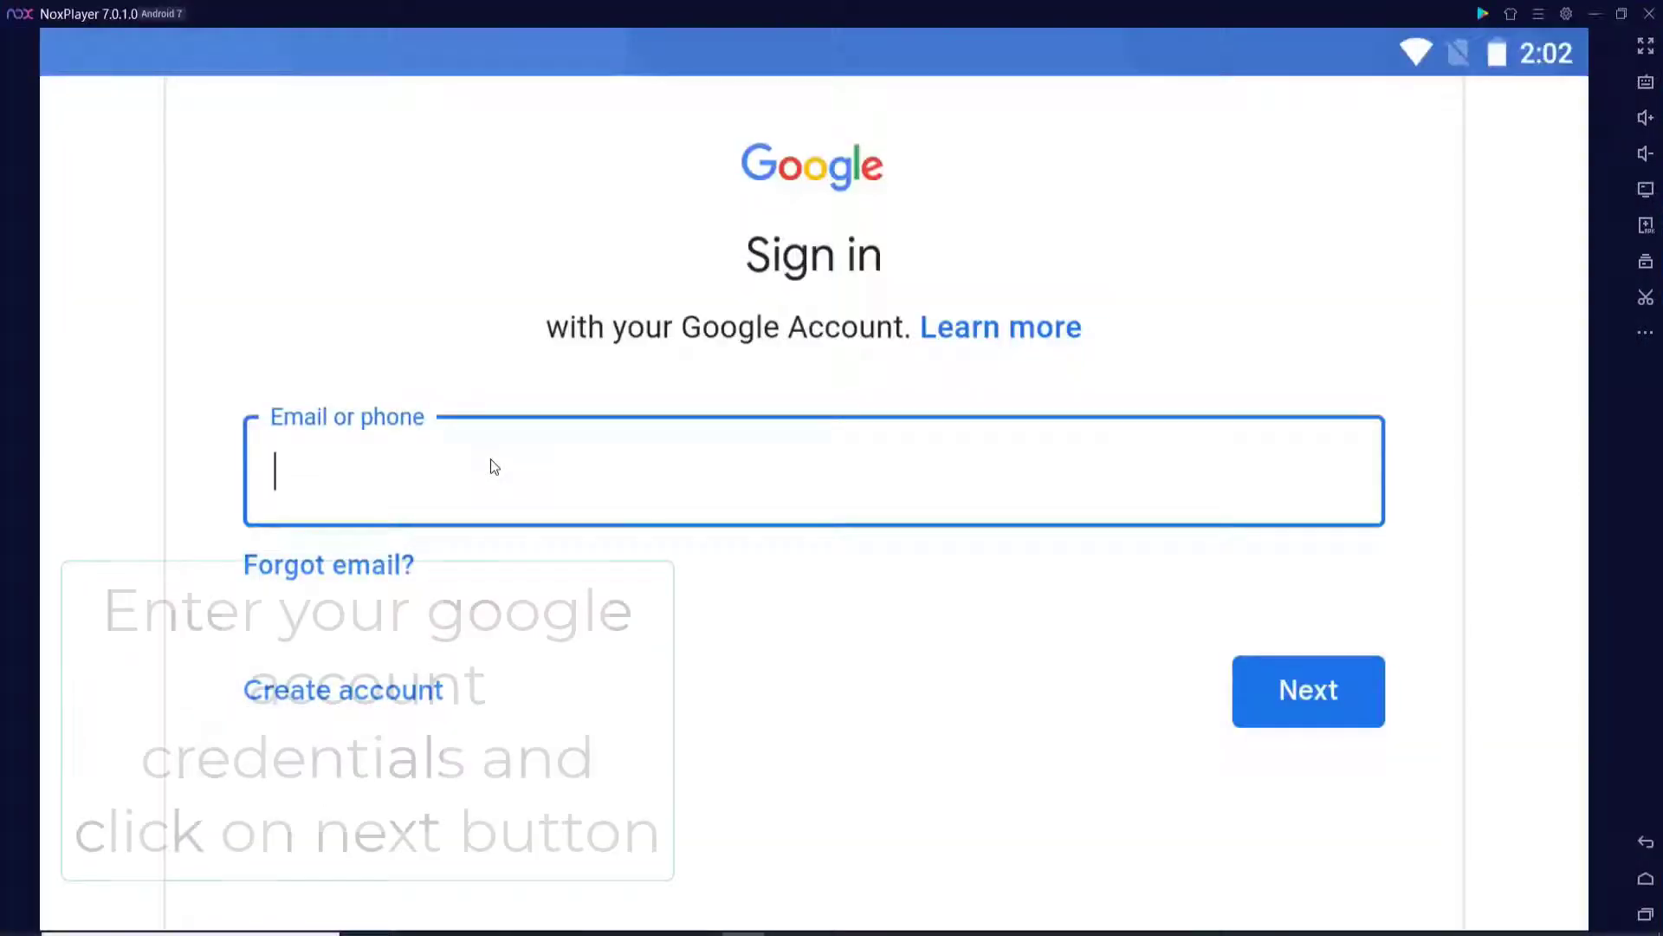
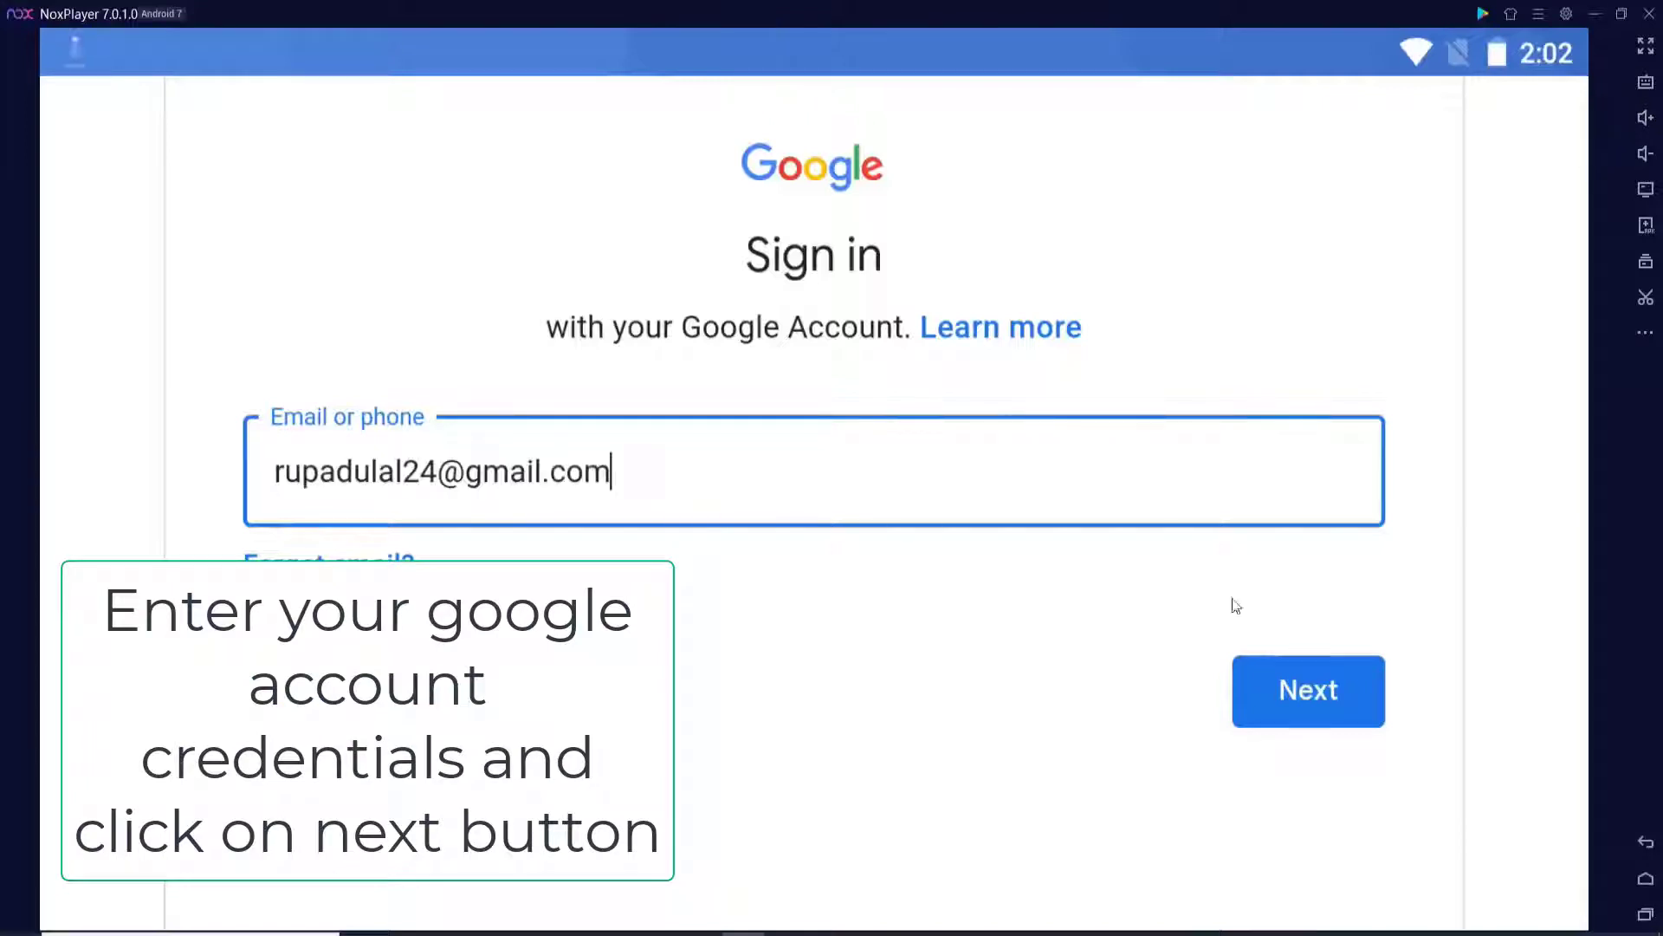
pyautogui.click(1308, 689)
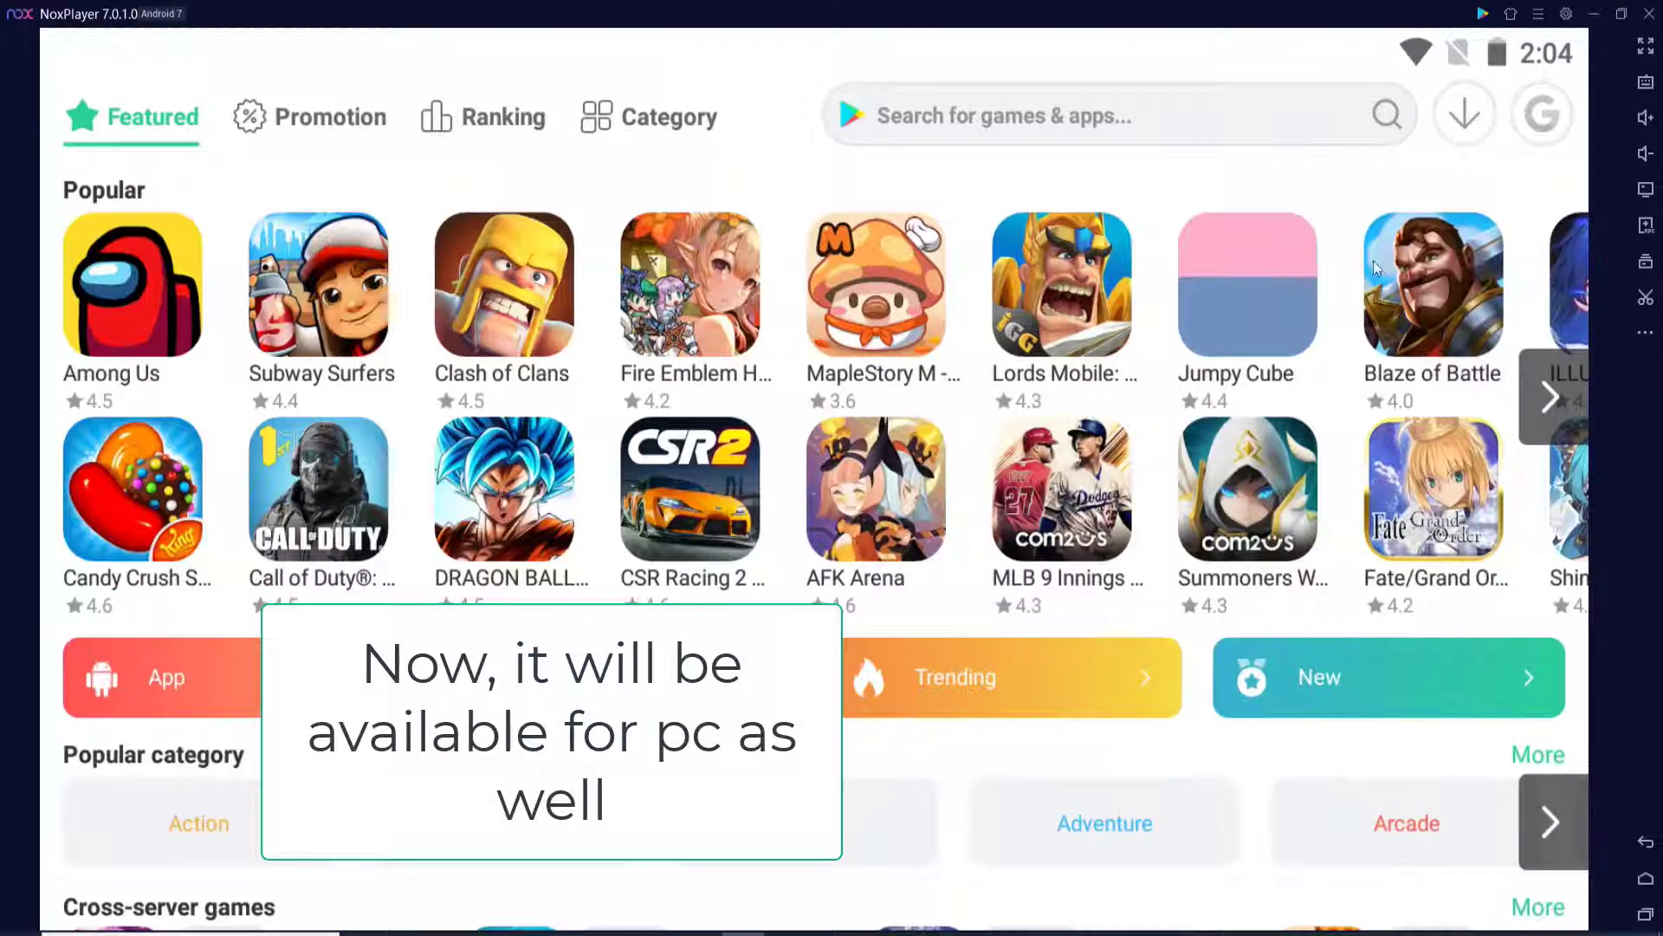
pyautogui.scroll(-3)
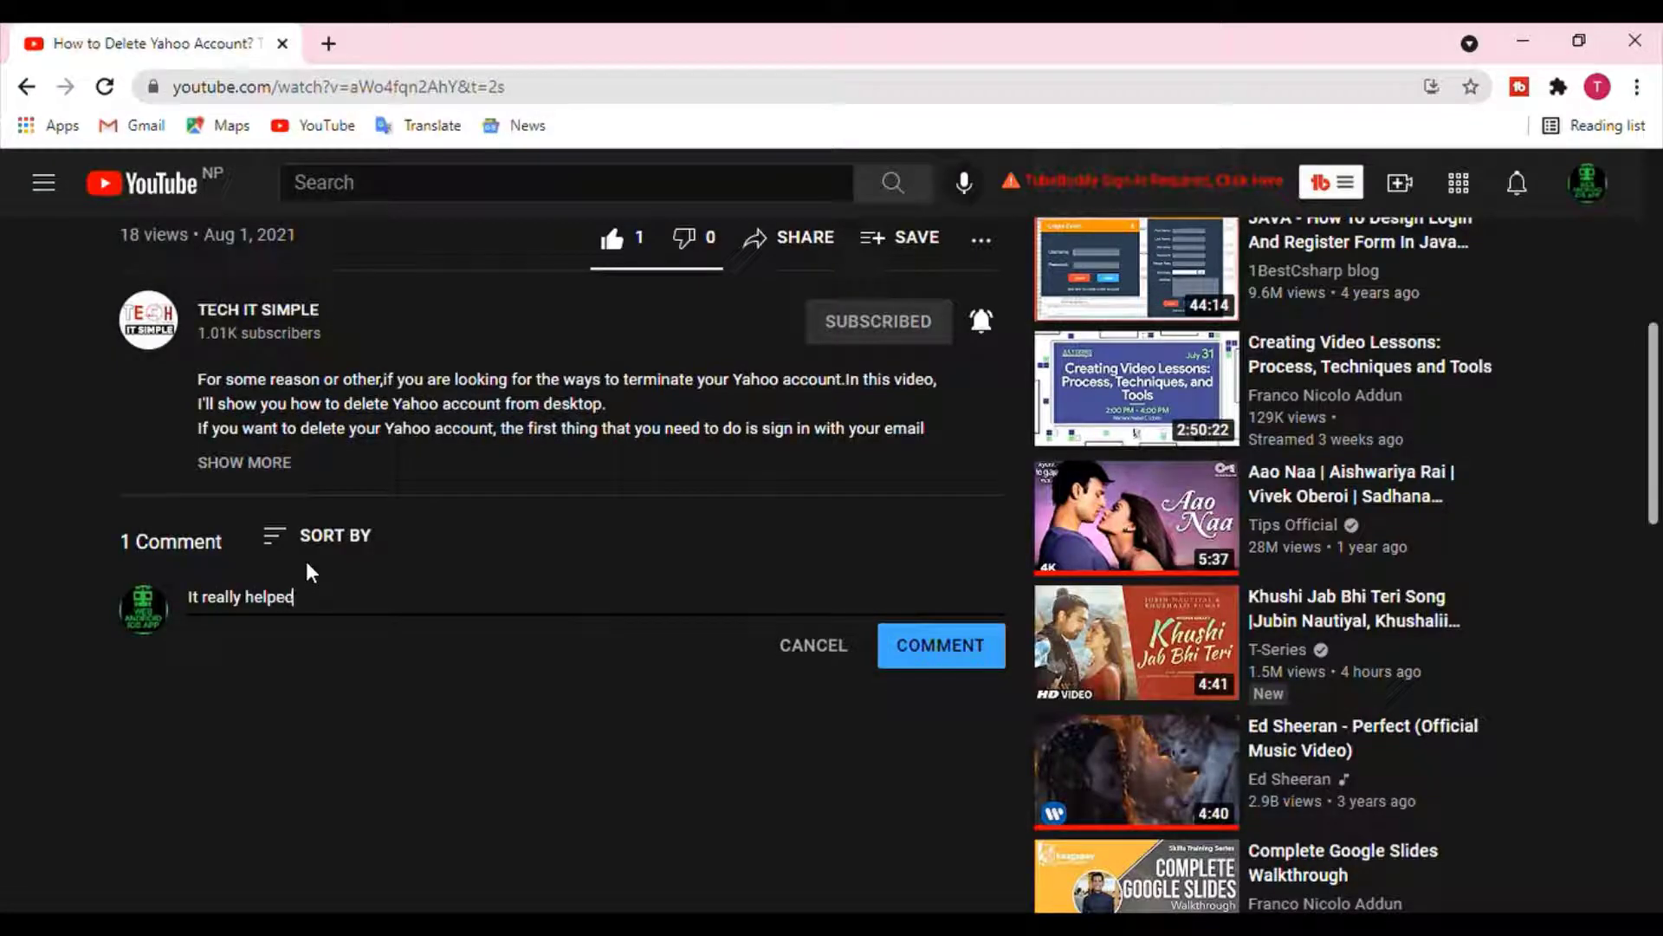
# Step: Post the thank-you comment ending "me. Thank" under the video
pyautogui.write('me. Thank')
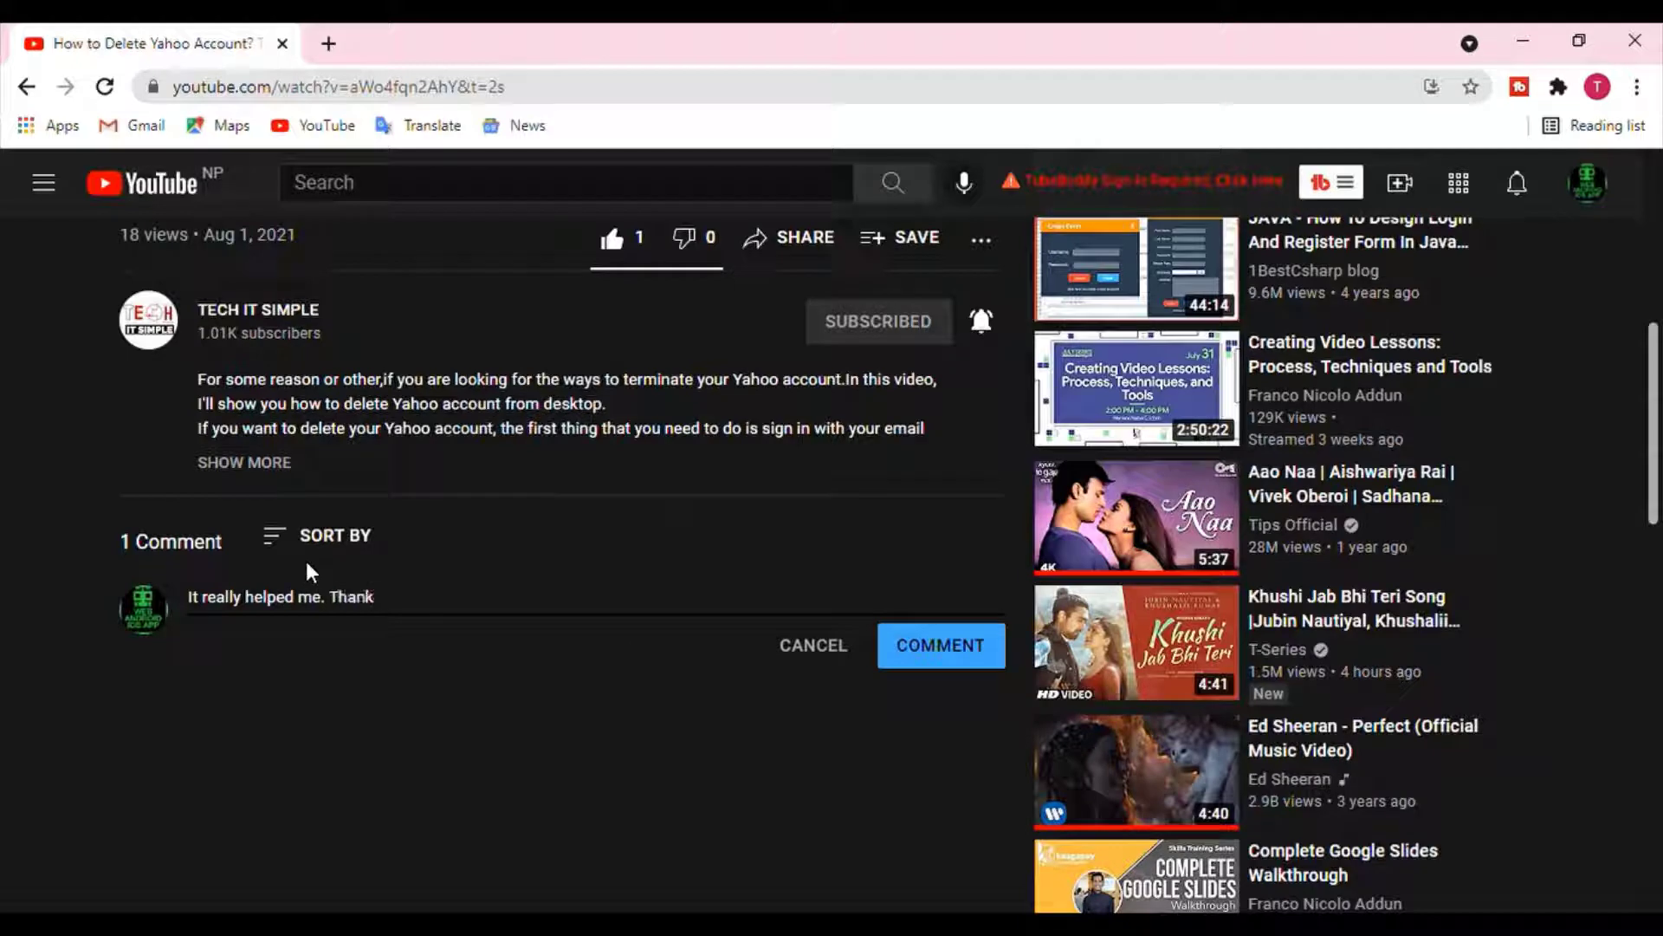
pyautogui.click(943, 644)
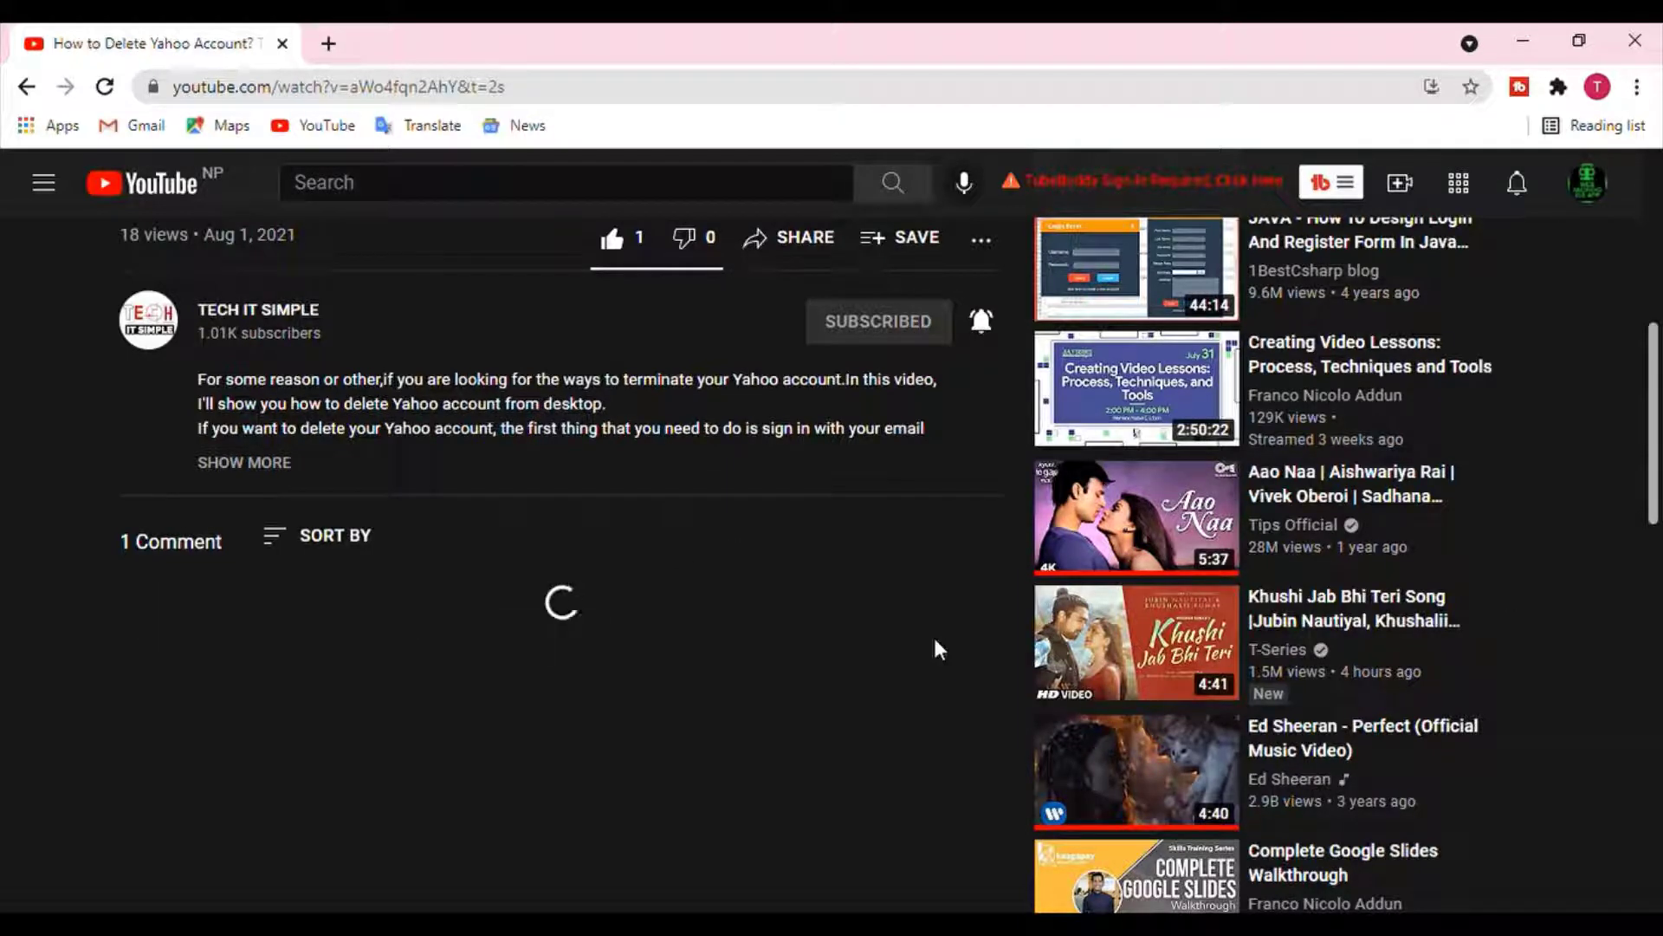